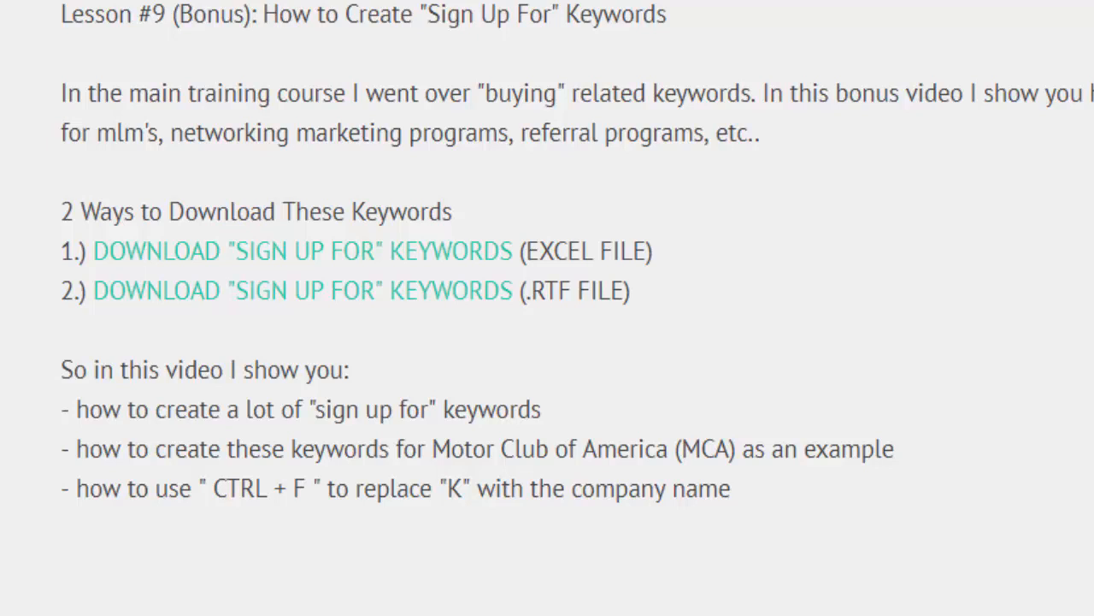
{"action": "mouse_move", "coordinate": [915, 383]}
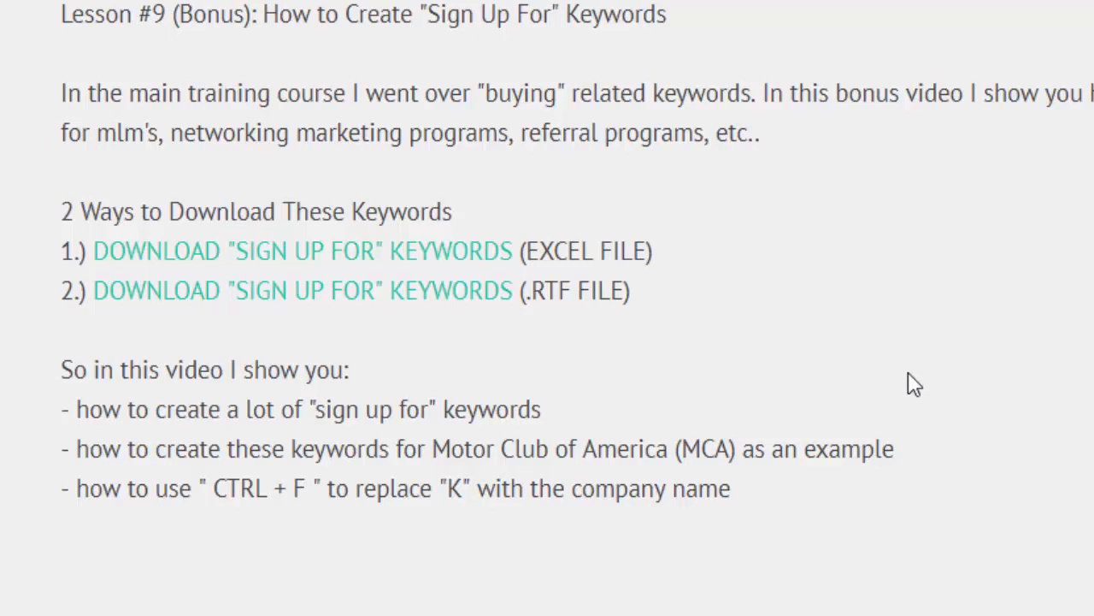
{"action": "mouse_move", "coordinate": [445, 269]}
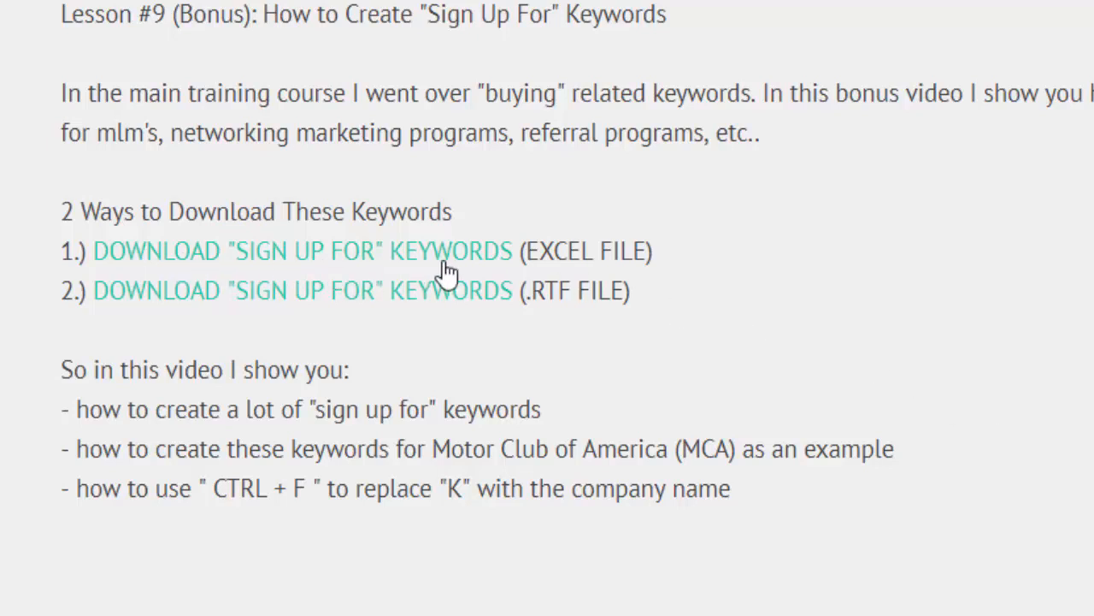
{"action": "mouse_move", "coordinate": [547, 306]}
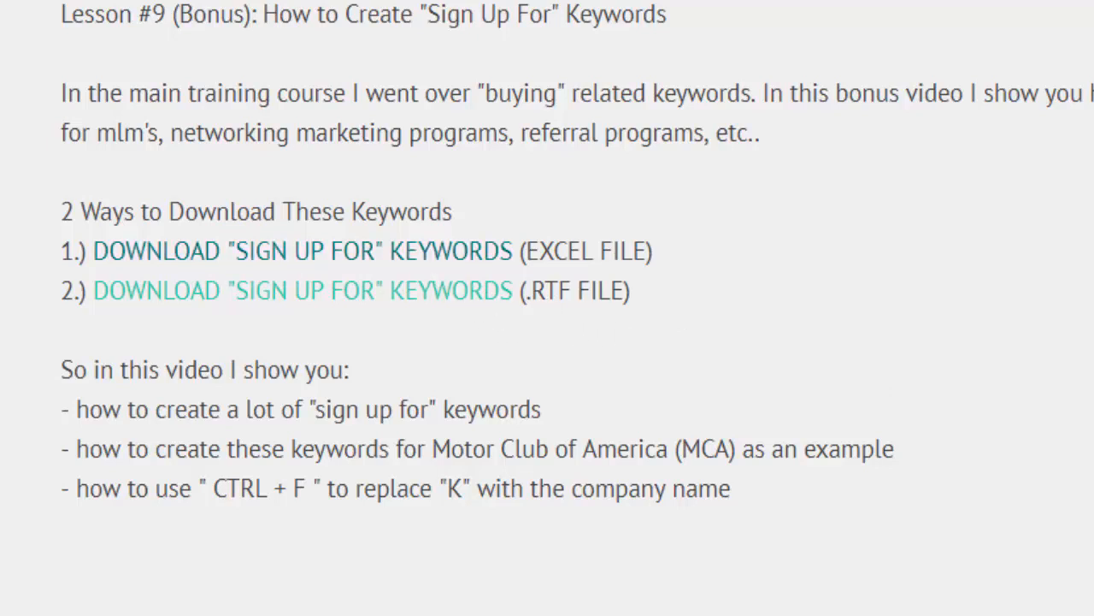
Step: Scroll up the lesson page to the 'sign up for' keywords Excel download link
{"action": "scroll", "scroll_direction": "up", "scroll_amount": 3}
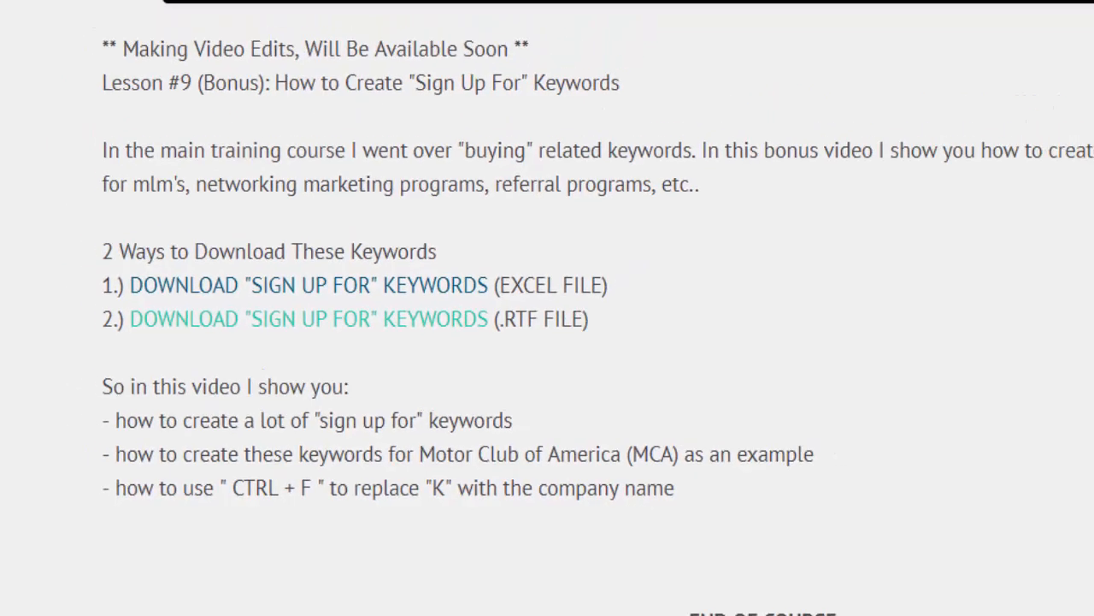
Step: Open the downloaded keywords workbook and scroll column A to the last keyword in row 518
{"action": "left_click", "coordinate": [308, 285]}
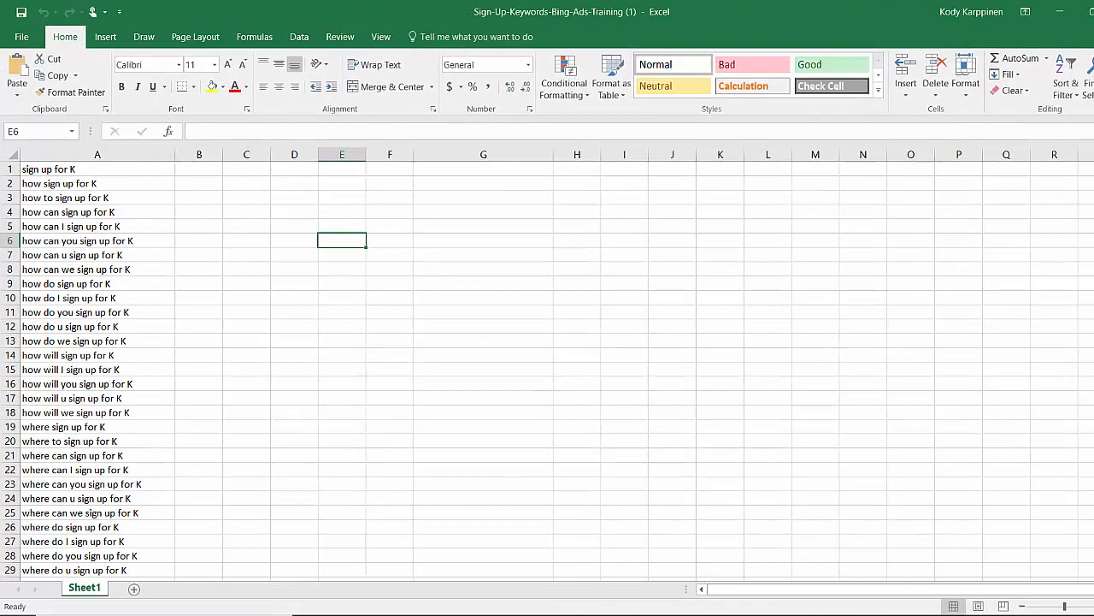
{"action": "scroll", "scroll_direction": "down", "scroll_amount": 3}
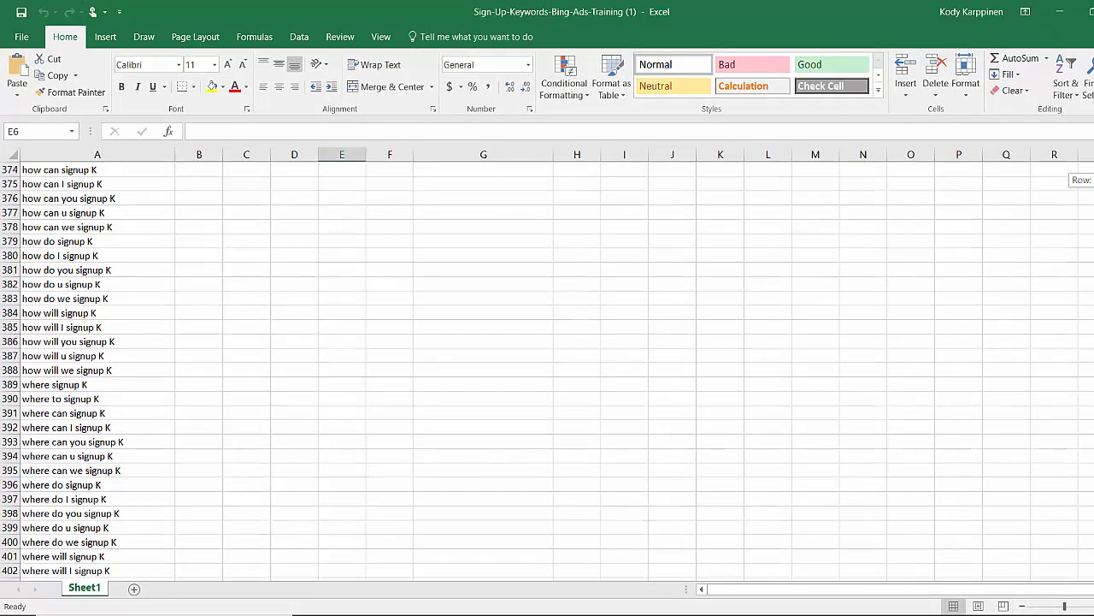
{"action": "scroll", "scroll_direction": "down", "scroll_amount": 3}
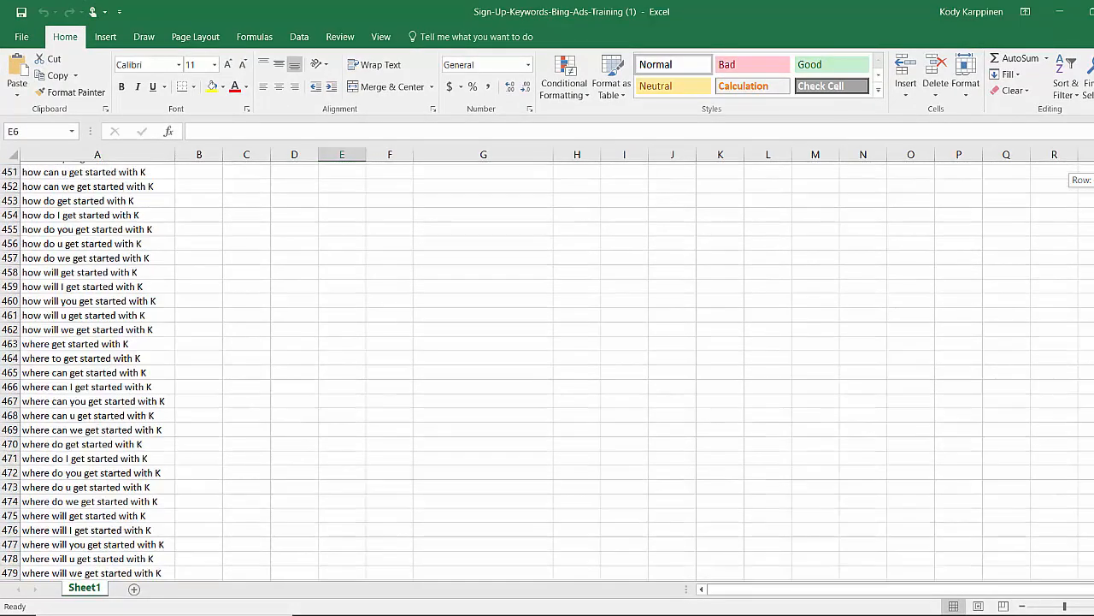
{"action": "scroll", "scroll_direction": "down", "scroll_amount": 3}
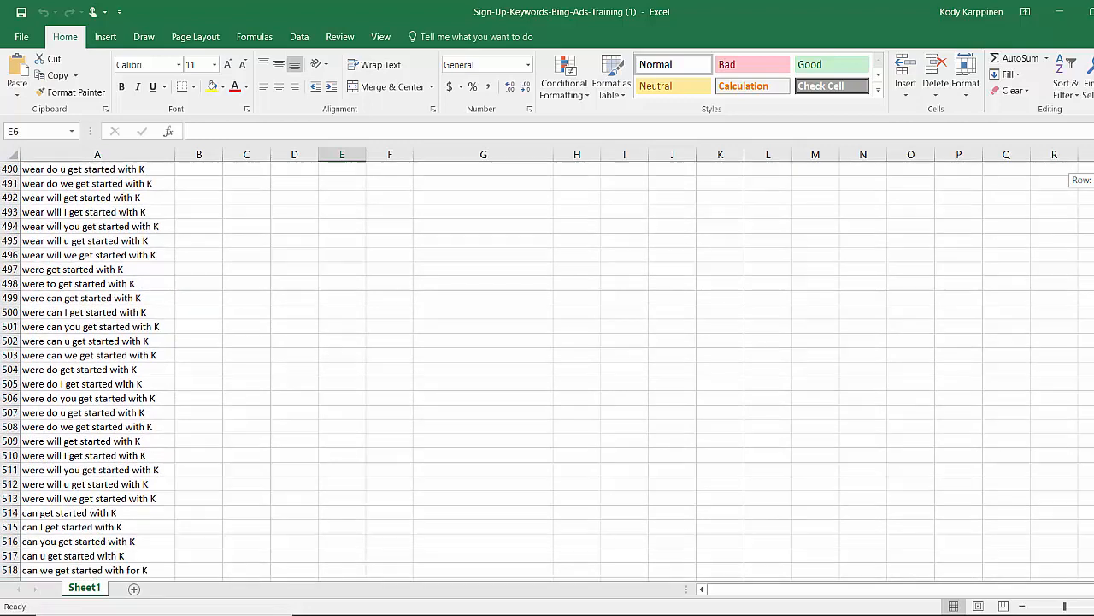
{"action": "scroll", "scroll_direction": "down", "scroll_amount": 3}
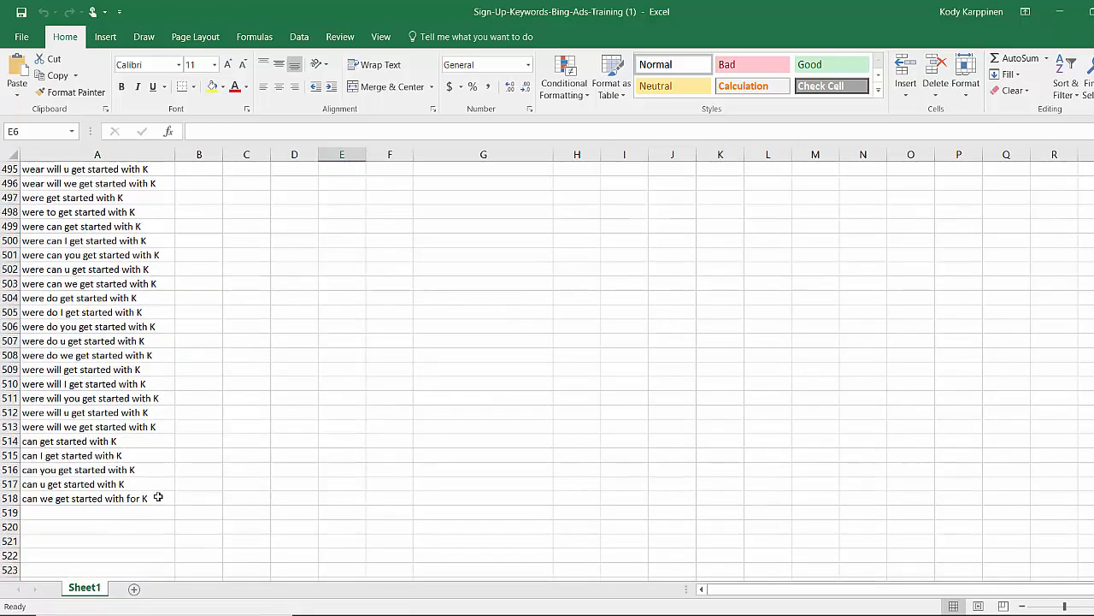
{"action": "mouse_move", "coordinate": [737, 494]}
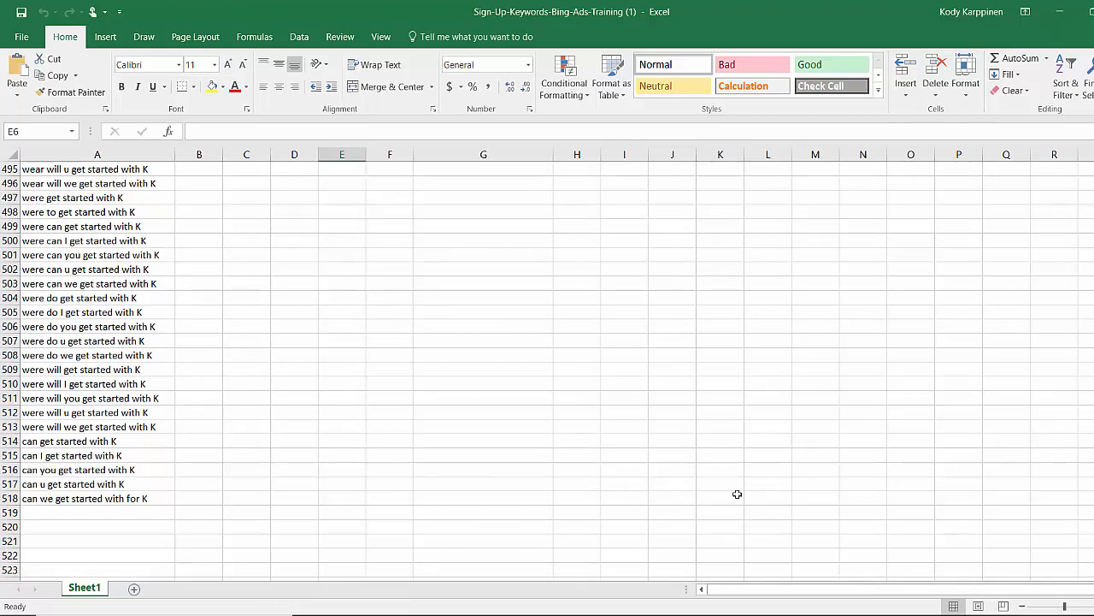
{"action": "mouse_move", "coordinate": [802, 546]}
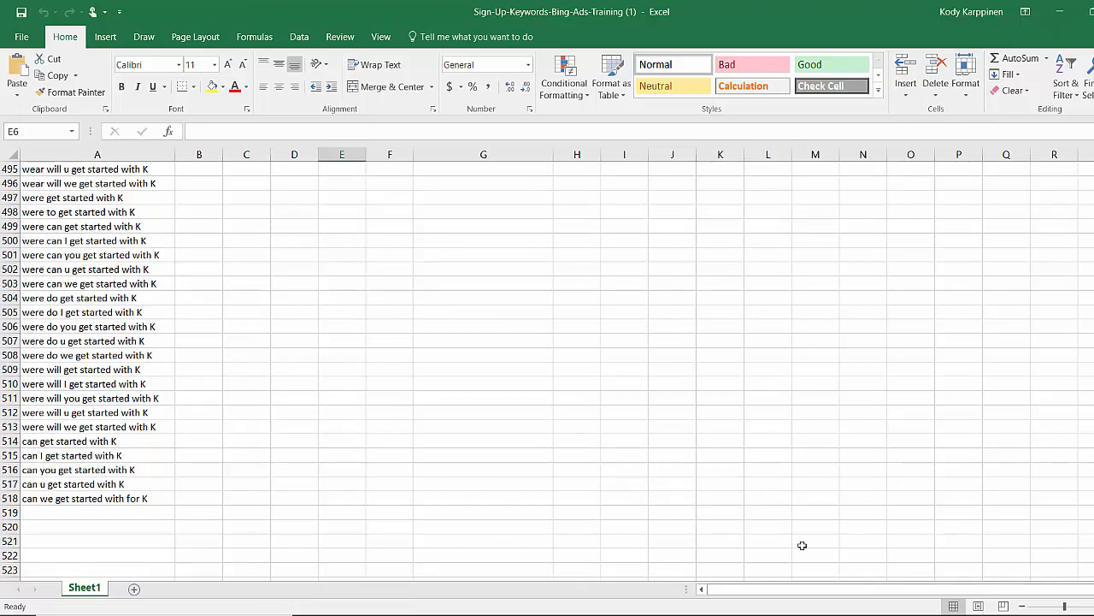
{"action": "scroll", "scroll_direction": "up", "scroll_amount": 3}
{"action": "type", "text": "mca"}
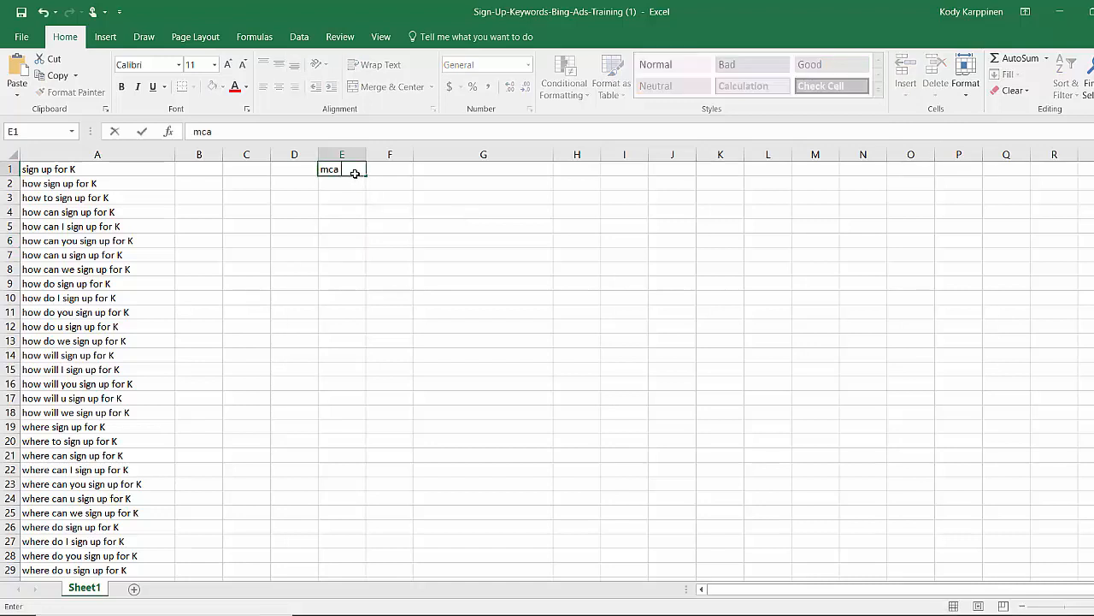
Step: Enter 'motor club of america' in a spare cell and widen column A to fit the keywords
{"action": "type", "text": "motor"}
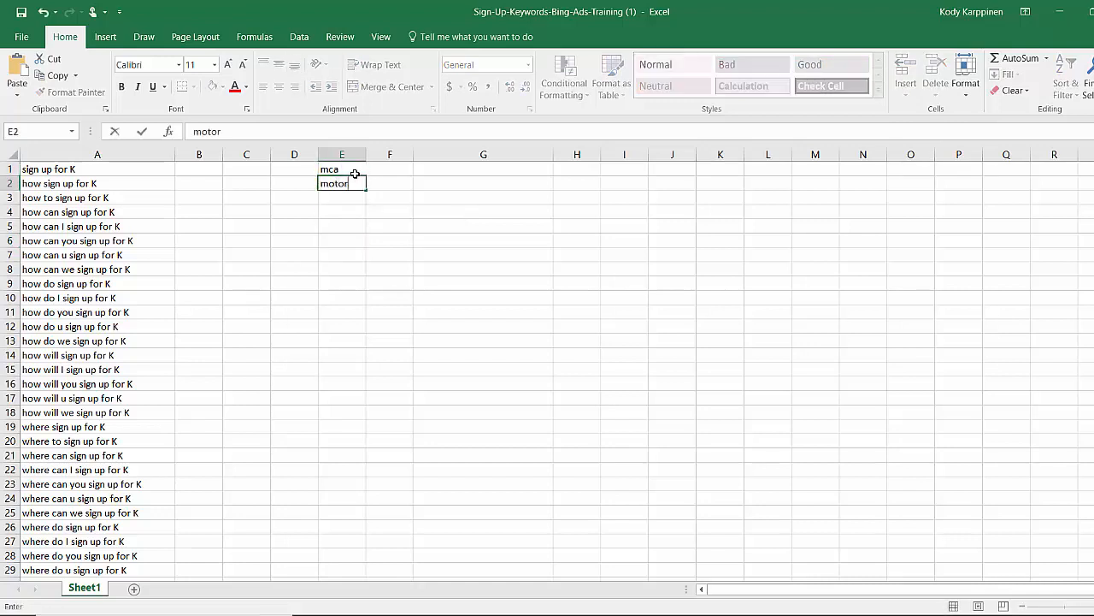
{"action": "type", "text": "club of america"}
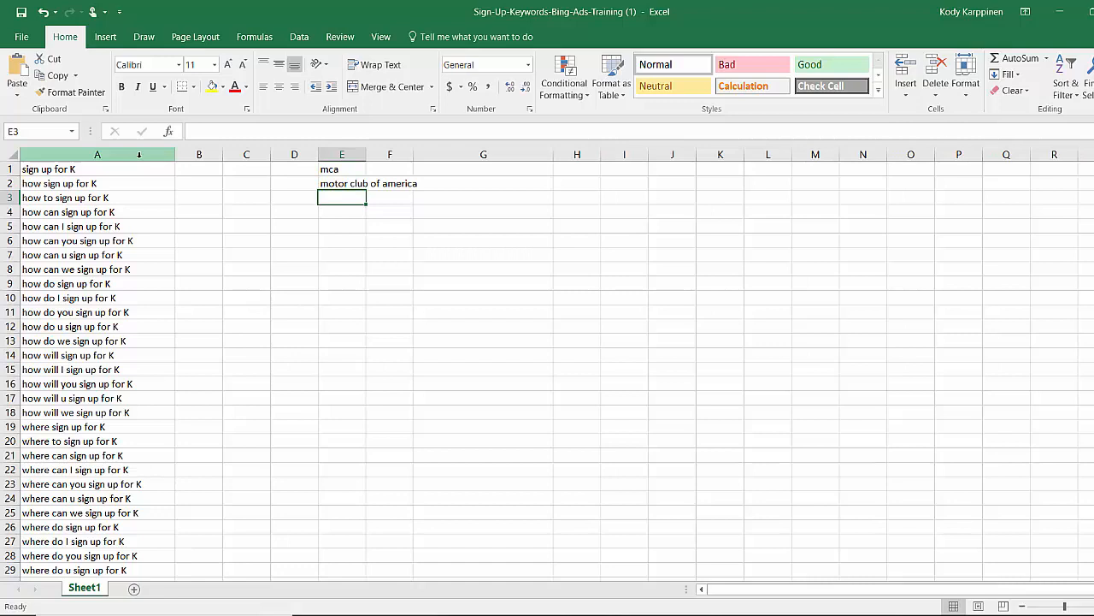
{"action": "left_click", "coordinate": [97, 155]}
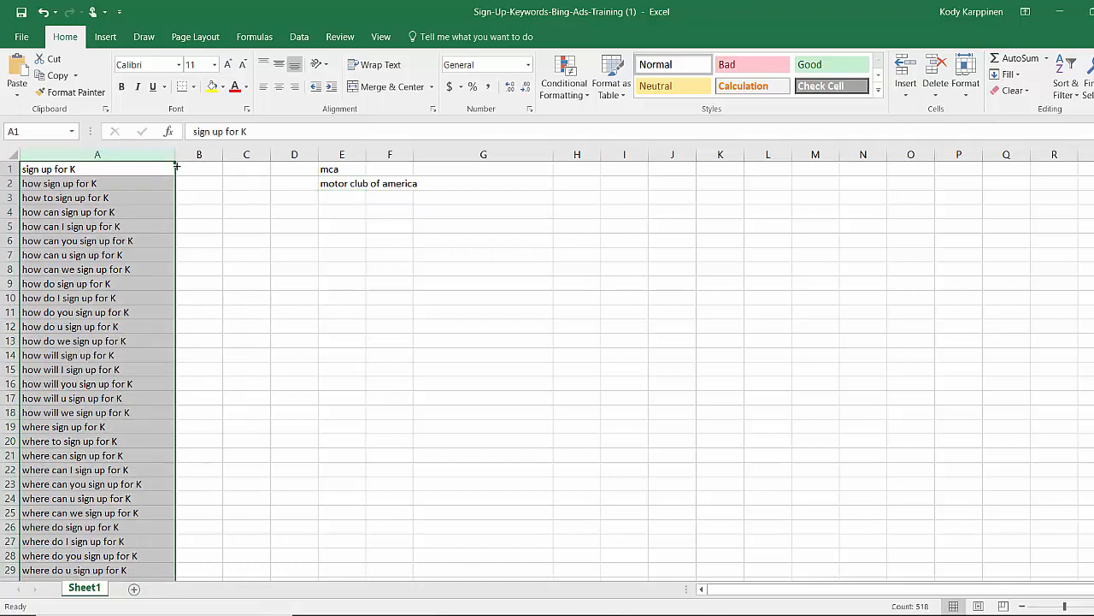
{"action": "left_click_drag", "start_coordinate": [177, 155], "coordinate": [213, 155]}
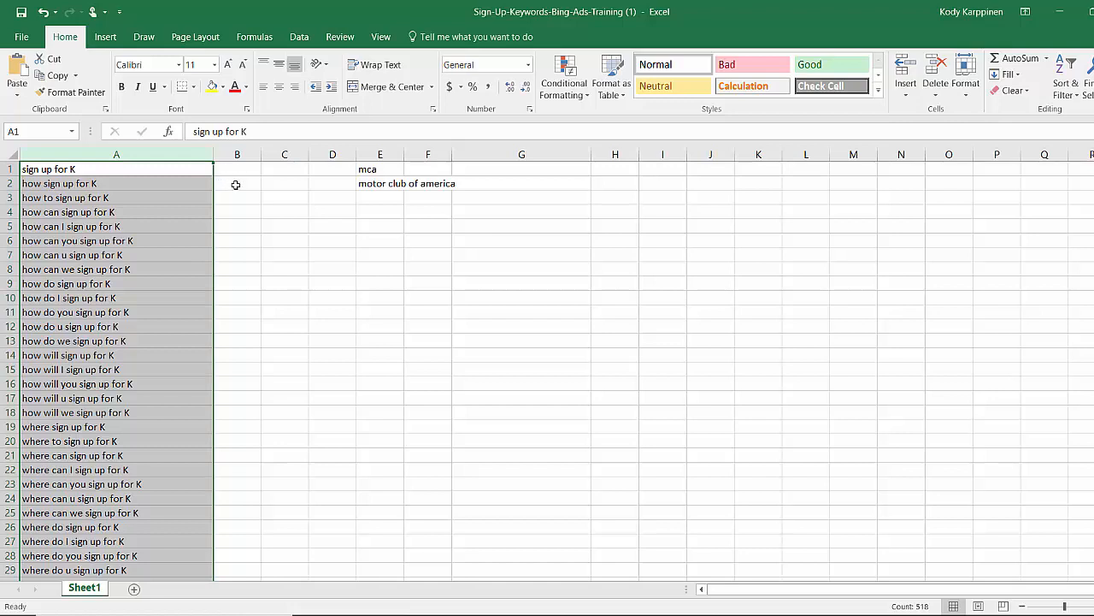
{"action": "mouse_move", "coordinate": [214, 169]}
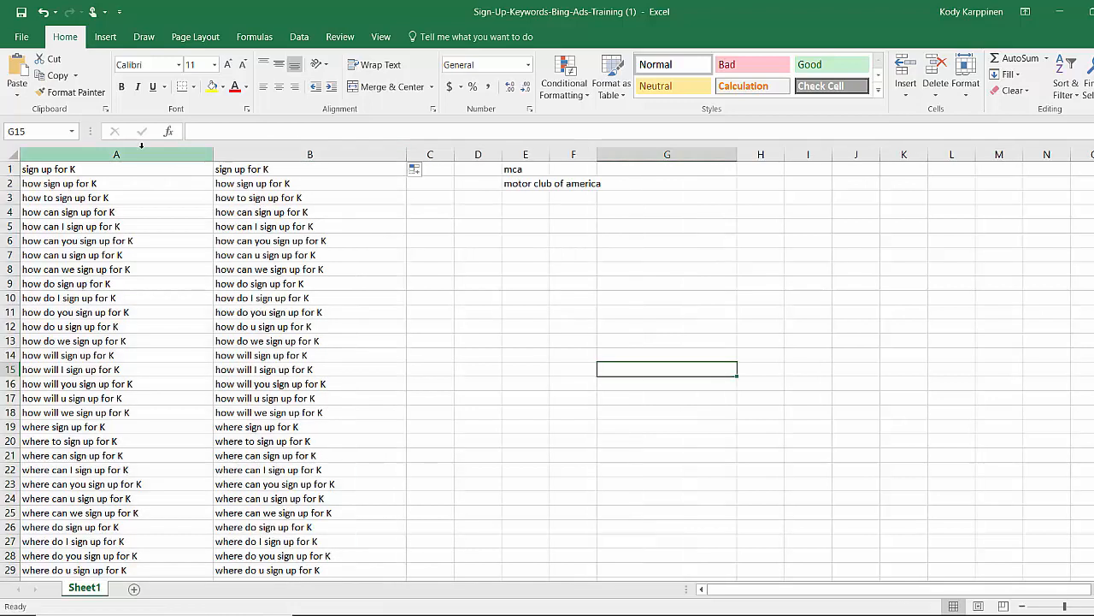
Step: Replace all 518 K's in column A with 'mca' using Find and Replace
{"action": "left_click", "coordinate": [117, 154]}
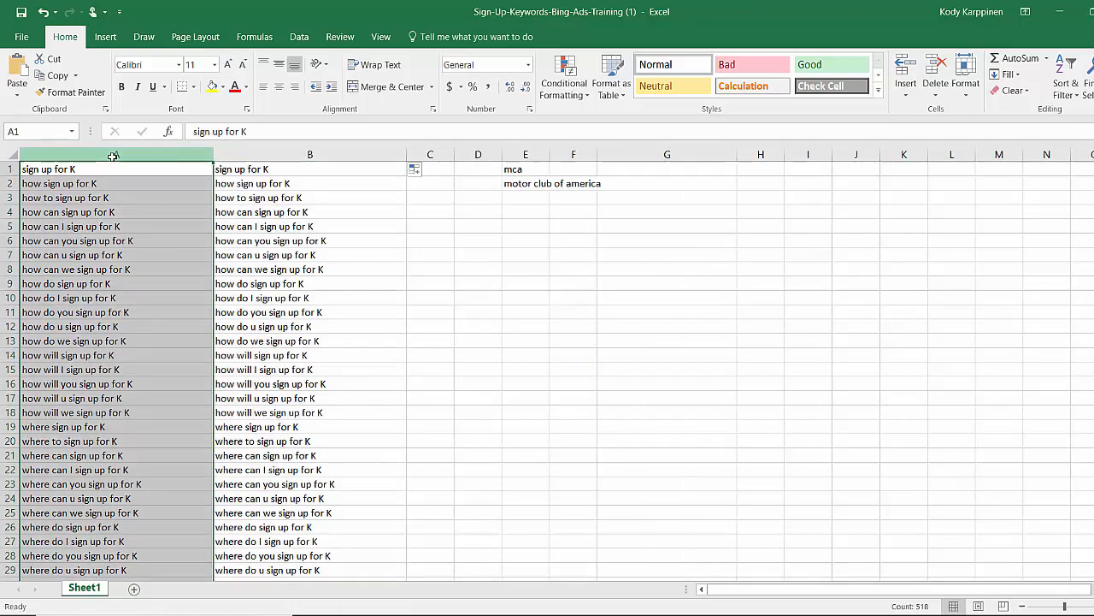
{"action": "key", "text": "ctrl+h"}
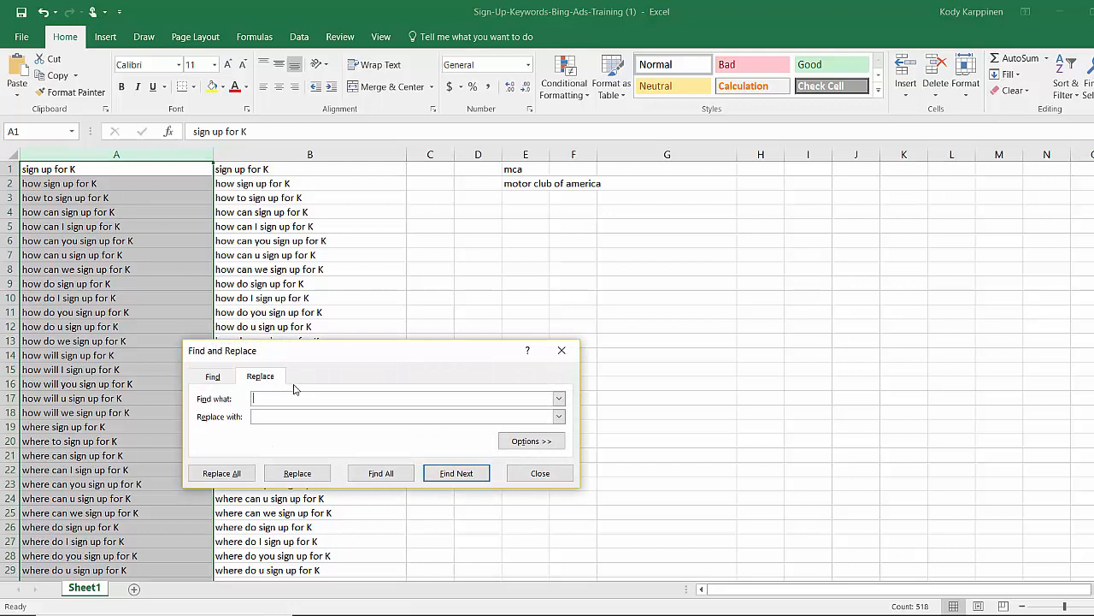
{"action": "type", "text": "K"}
{"action": "left_click", "coordinate": [407, 416]}
{"action": "type", "text": "m"}
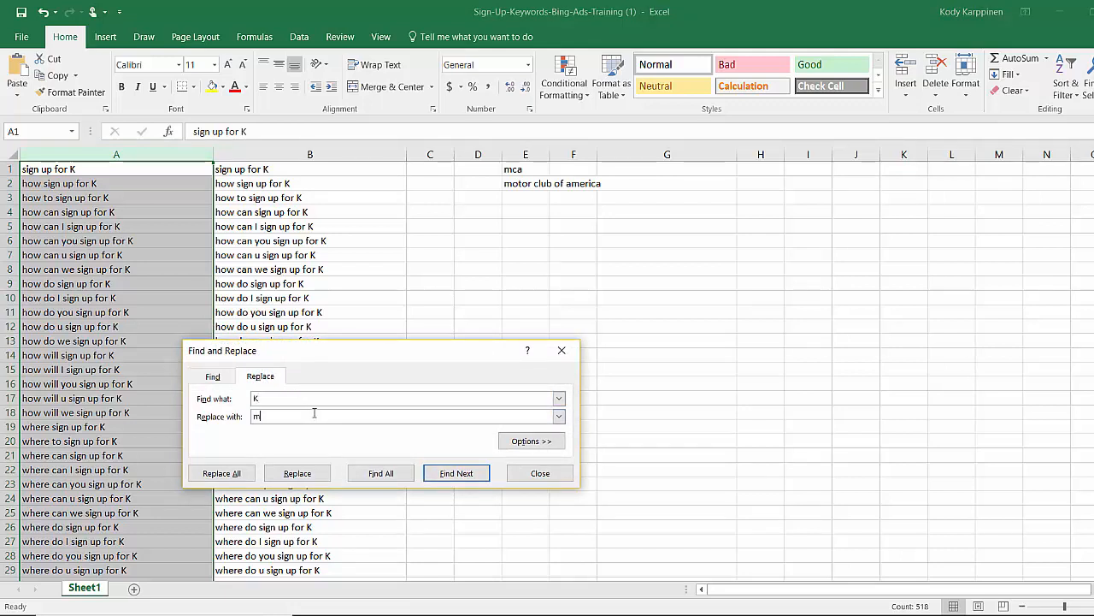
{"action": "type", "text": "ca"}
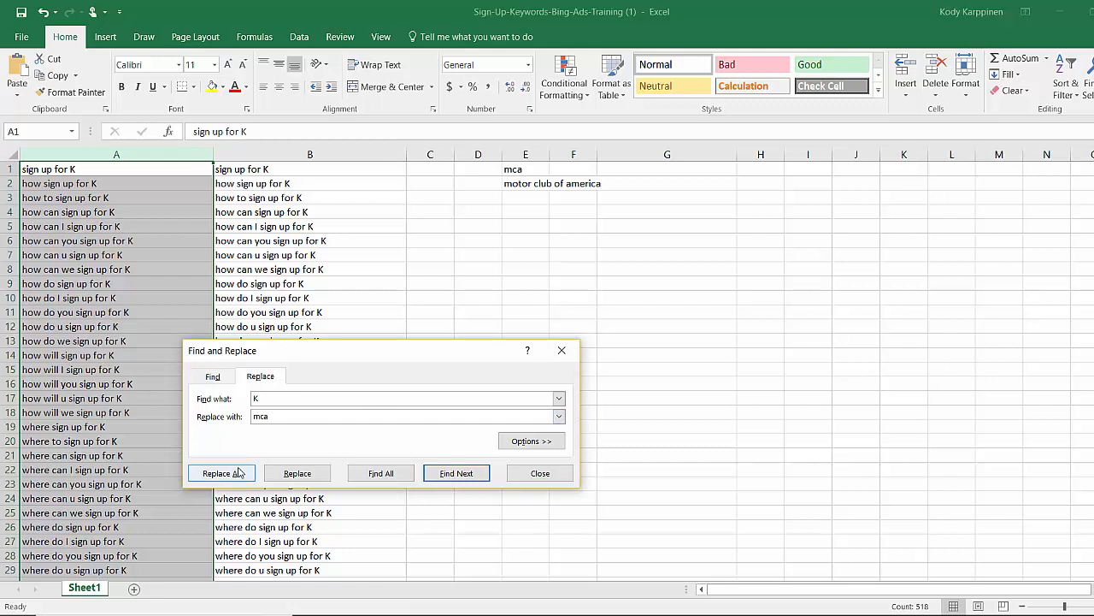
{"action": "left_click", "coordinate": [220, 473]}
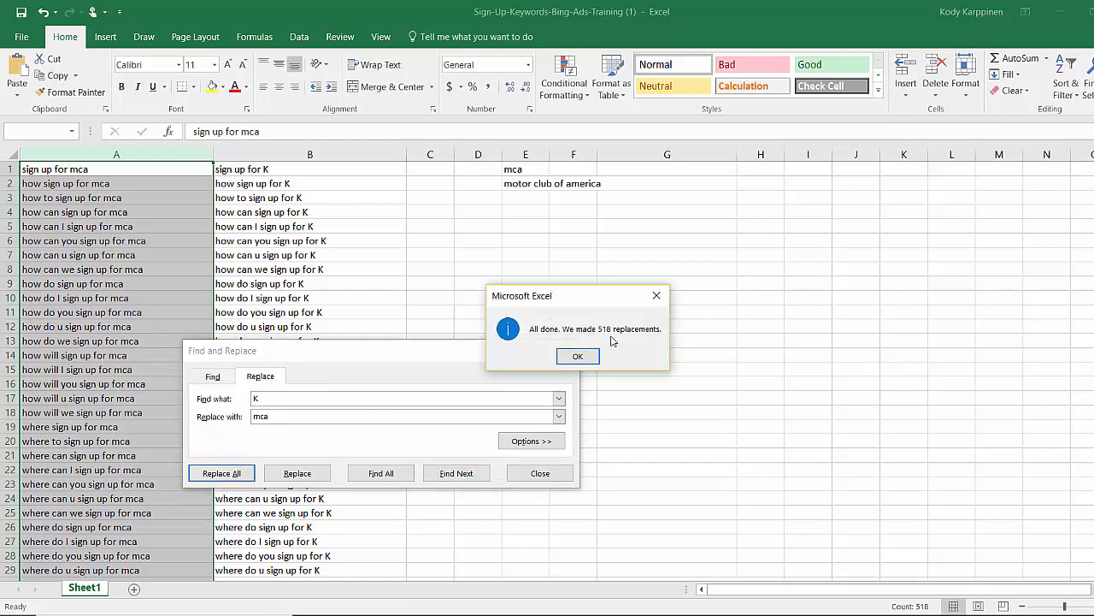
{"action": "left_click", "coordinate": [577, 355]}
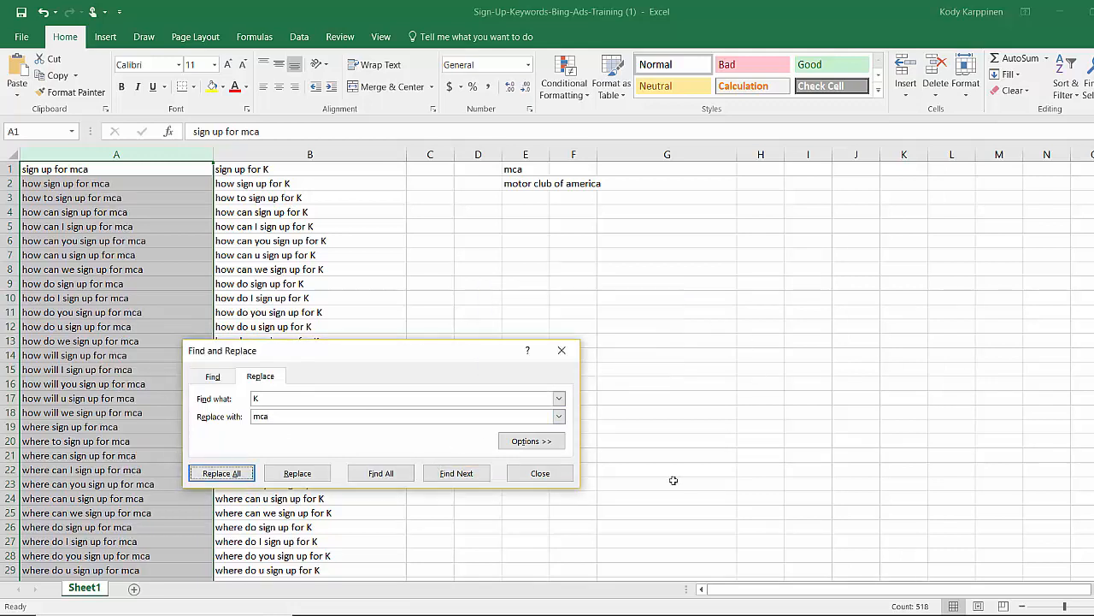
{"action": "left_click", "coordinate": [540, 473]}
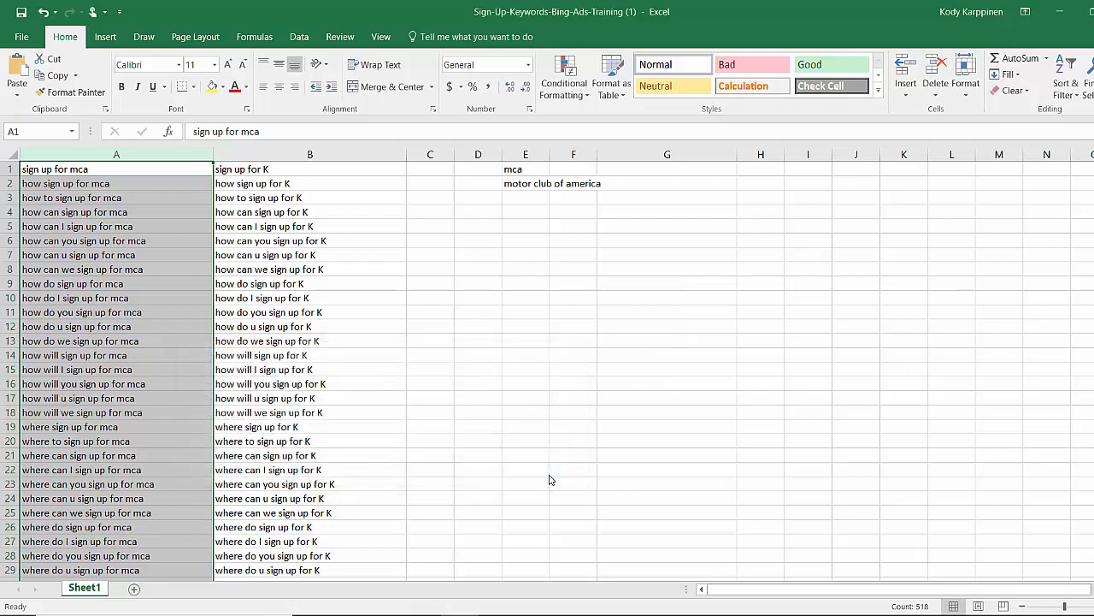
{"action": "left_click", "coordinate": [310, 168]}
{"action": "type", "text": "K"}
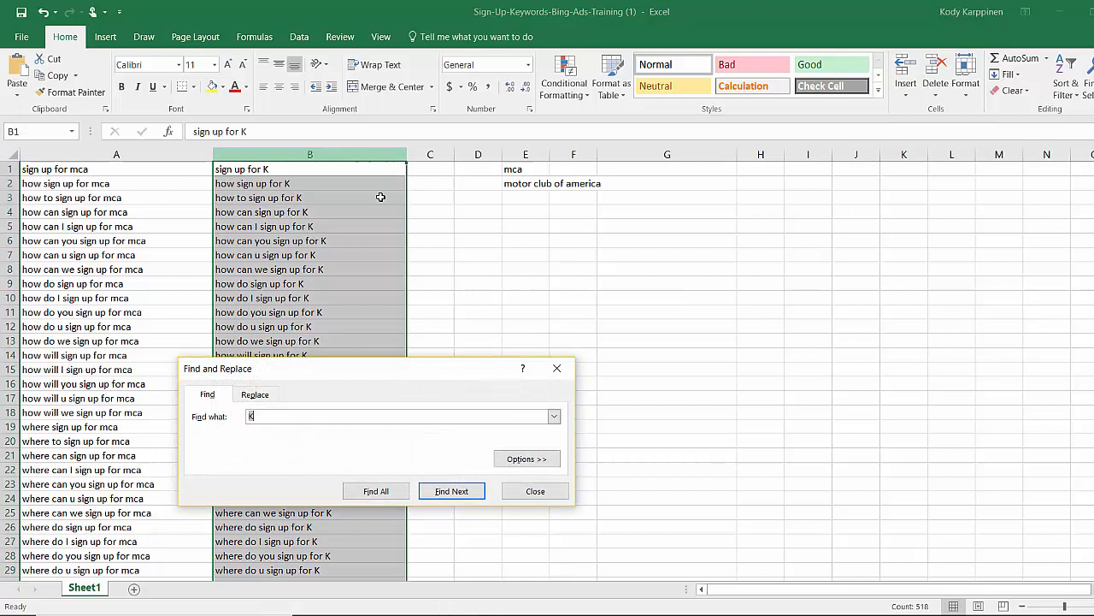
Step: Replace all 518 K's in column B with 'motor club of america'
{"action": "left_click", "coordinate": [255, 394]}
{"action": "type", "text": "m"}
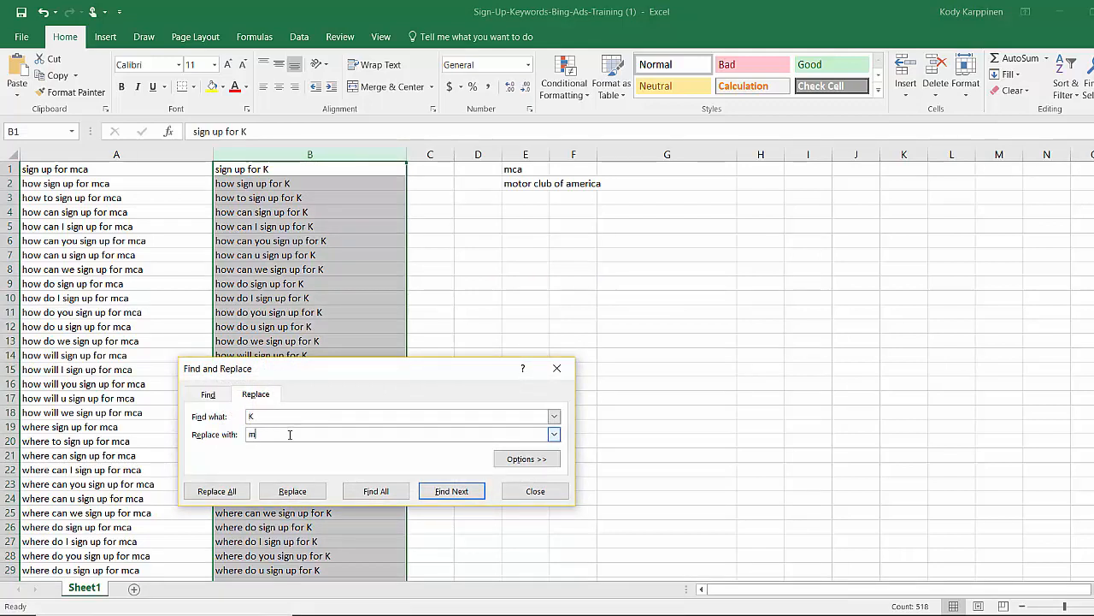
{"action": "type", "text": "otor club"}
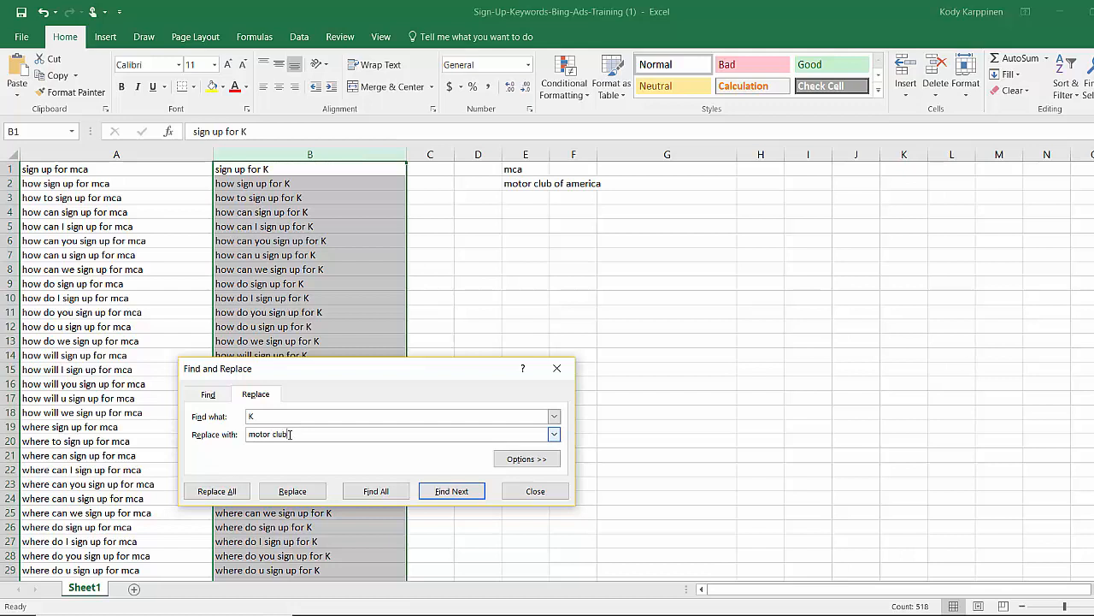
{"action": "type", "text": "of america"}
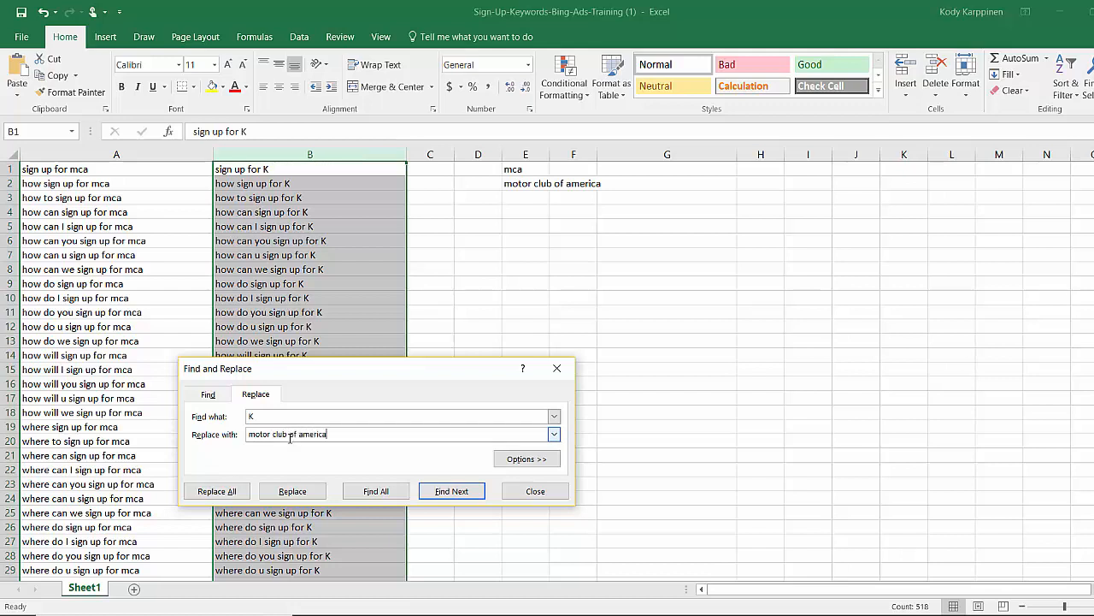
{"action": "left_click", "coordinate": [216, 491]}
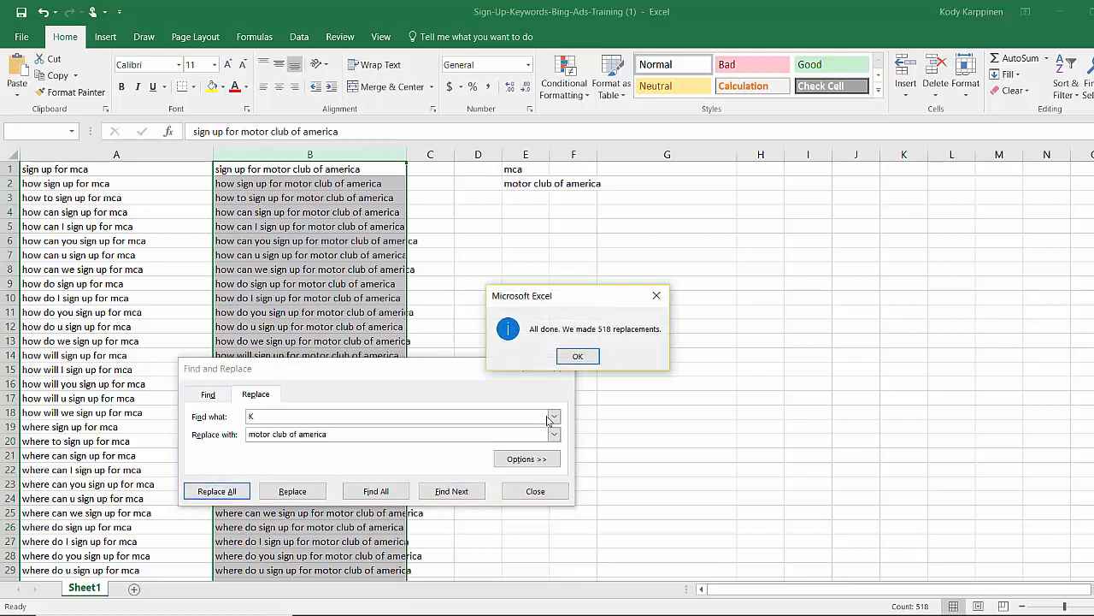
{"action": "left_click", "coordinate": [578, 356]}
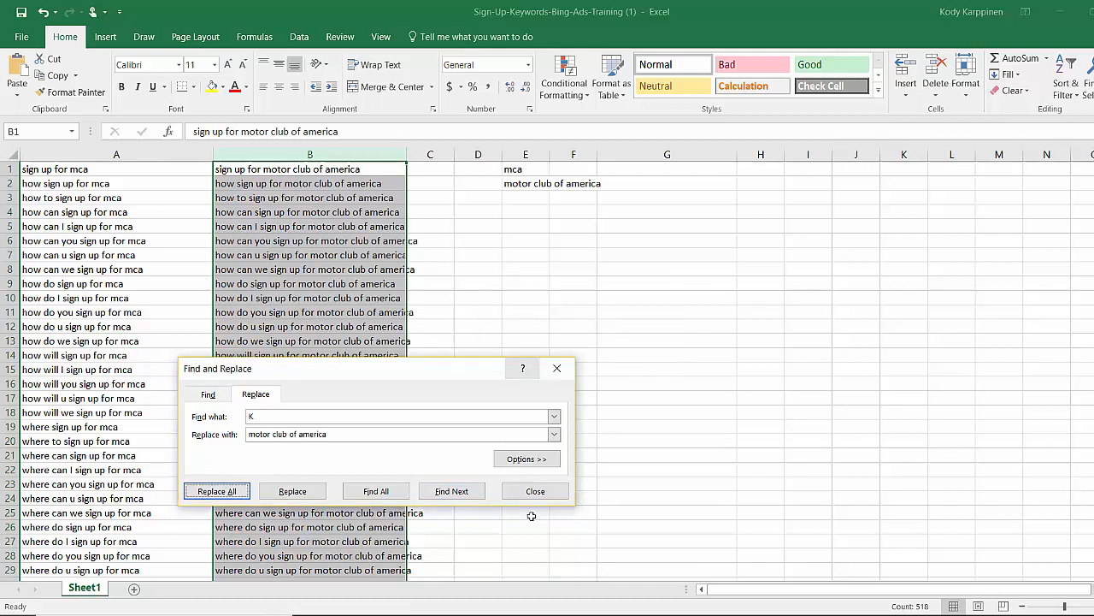
{"action": "left_click", "coordinate": [534, 490]}
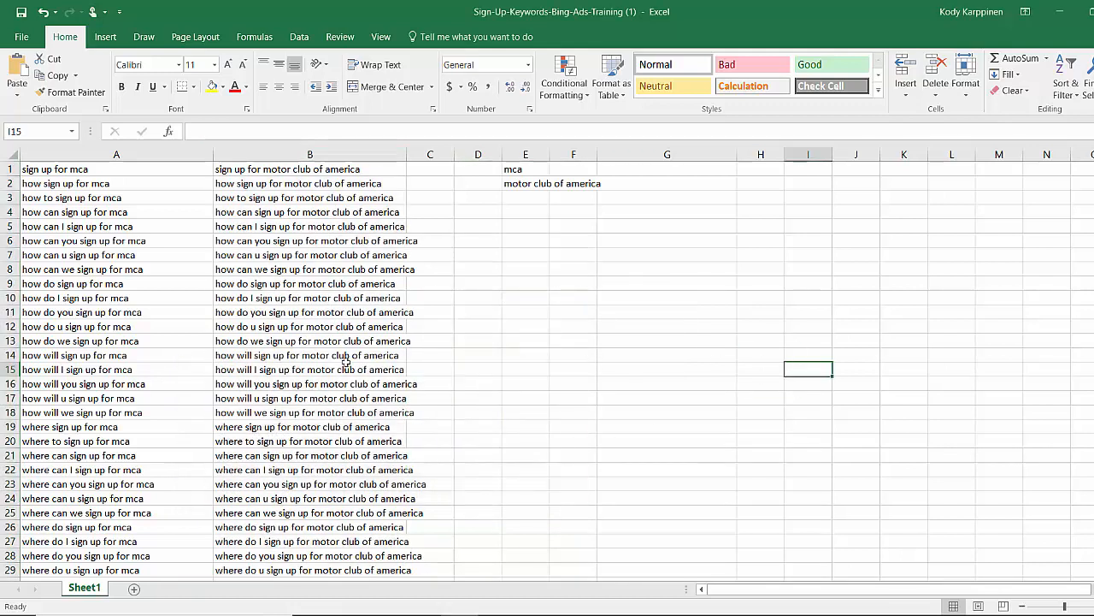
{"action": "mouse_move", "coordinate": [470, 295]}
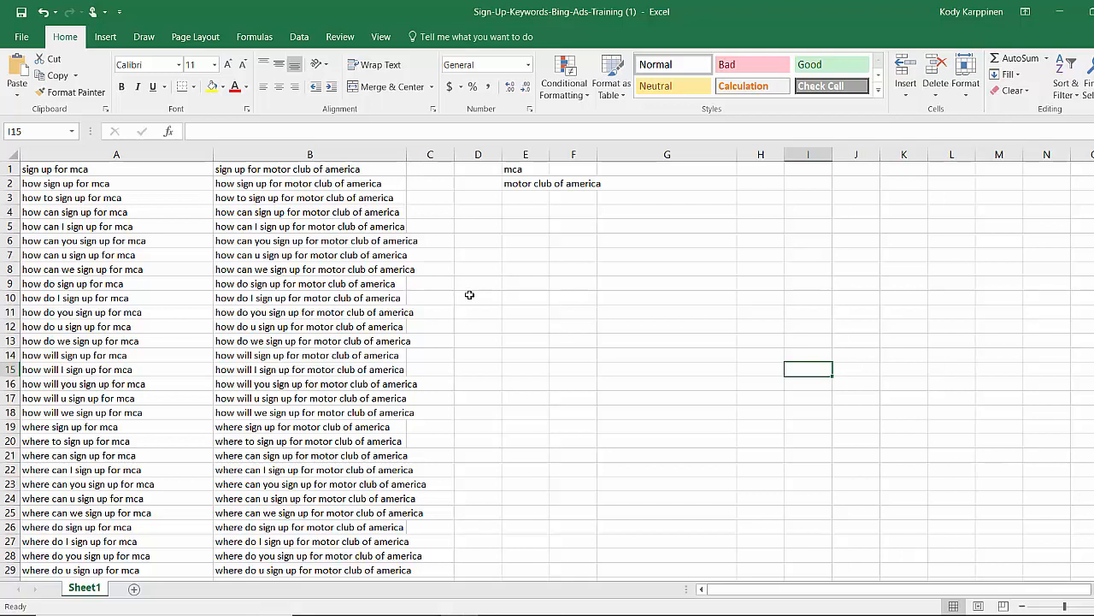
{"action": "mouse_move", "coordinate": [413, 219]}
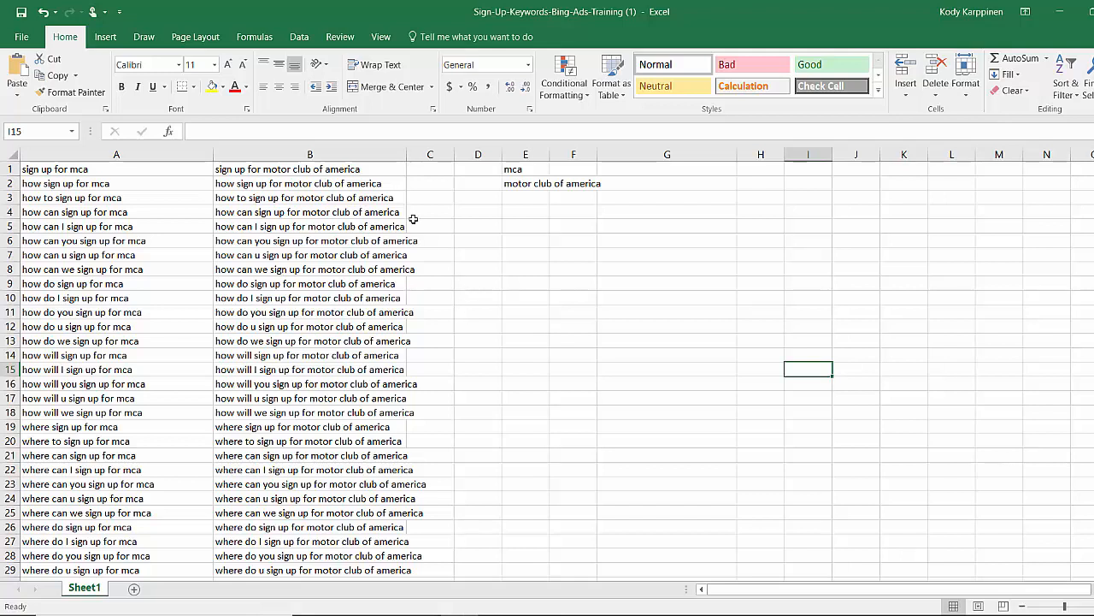
Step: Autofit column B to its longer phrases and copy the column A 'mca' keywords
{"action": "left_click", "coordinate": [624, 340]}
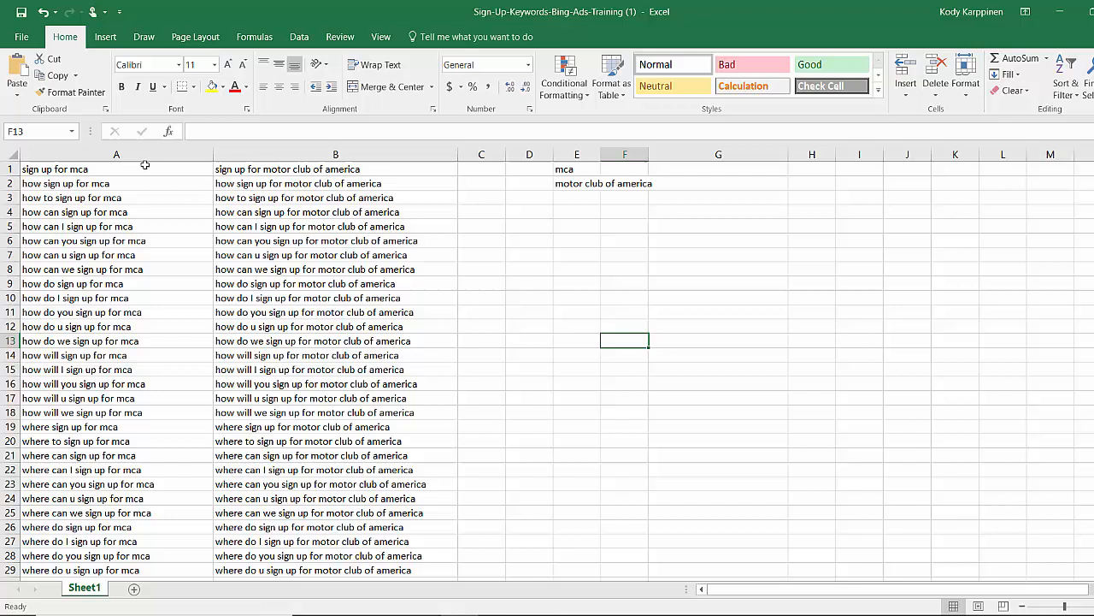
{"action": "left_click", "coordinate": [117, 154]}
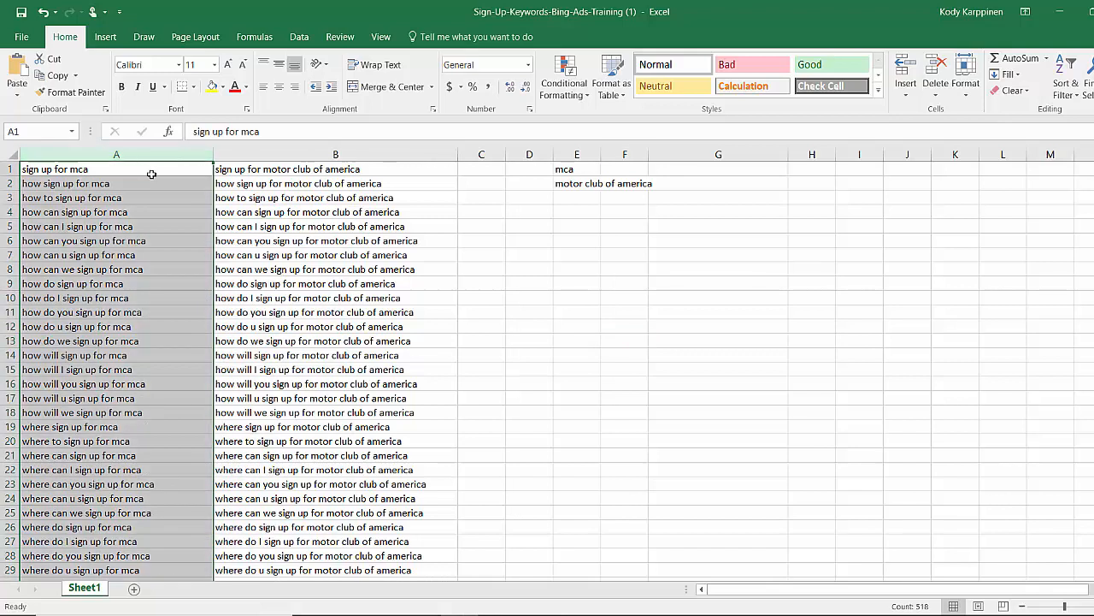
{"action": "key", "text": "ctrl+c"}
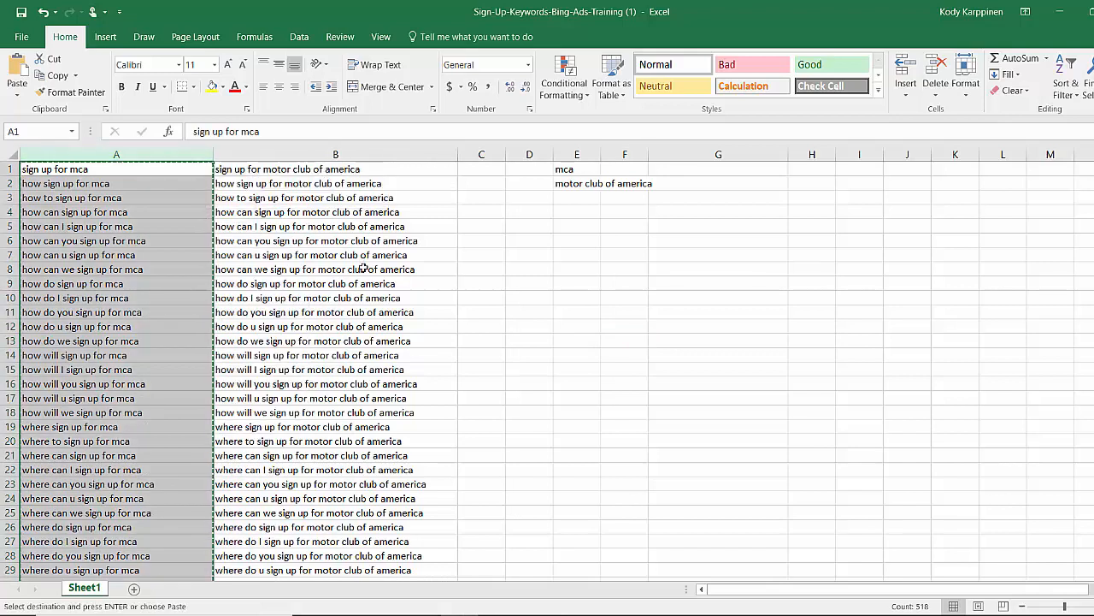
{"action": "left_click", "coordinate": [718, 311]}
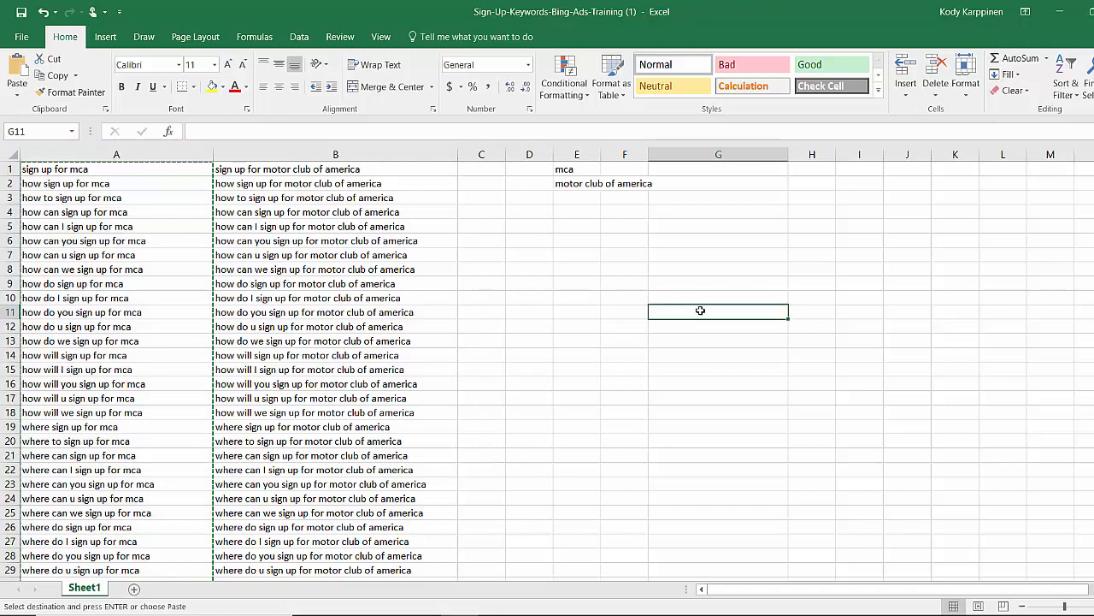